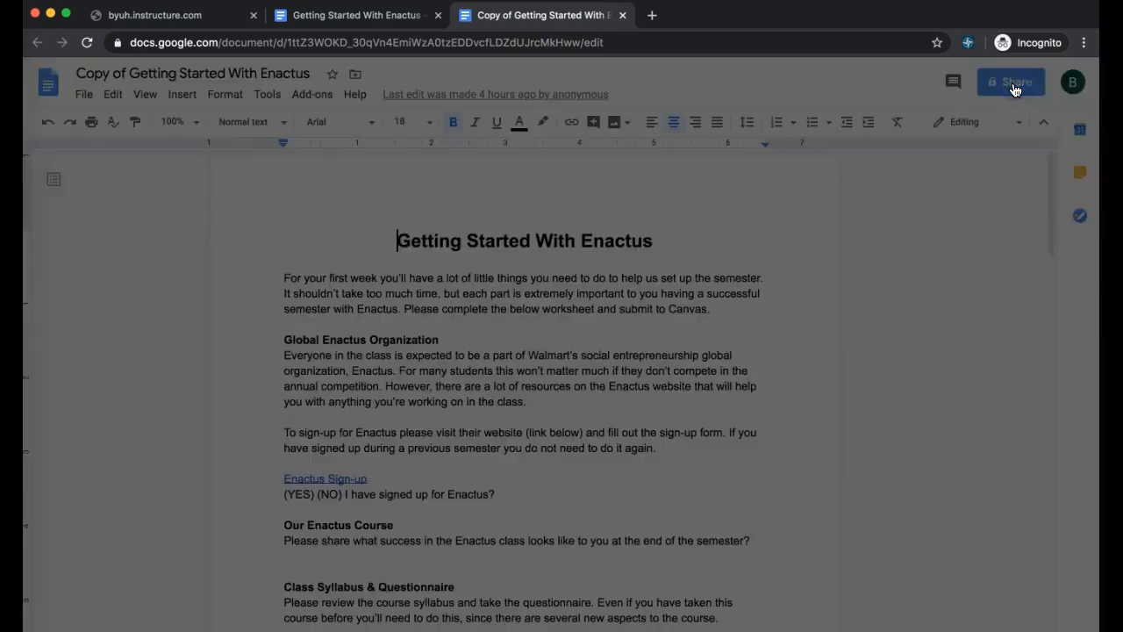
# - Open the Share dialog for 'Copy of Getting Started With Enactus'
pyautogui.click(1011, 82)
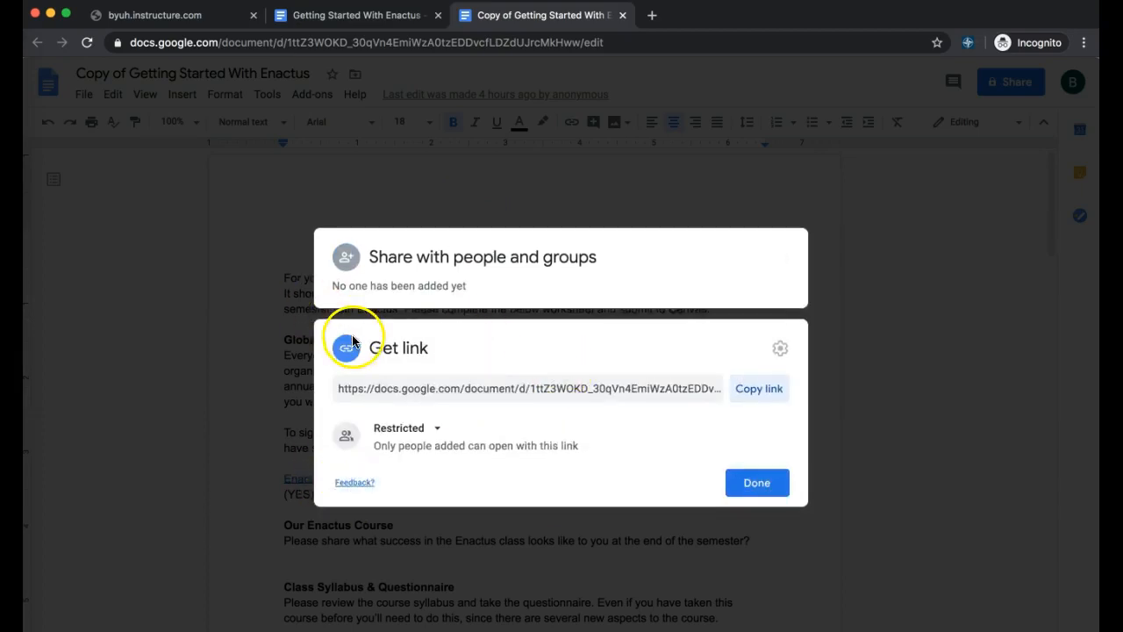
# - Change link access from Restricted to 'Anyone with the link' as Viewer
pyautogui.click(398, 428)
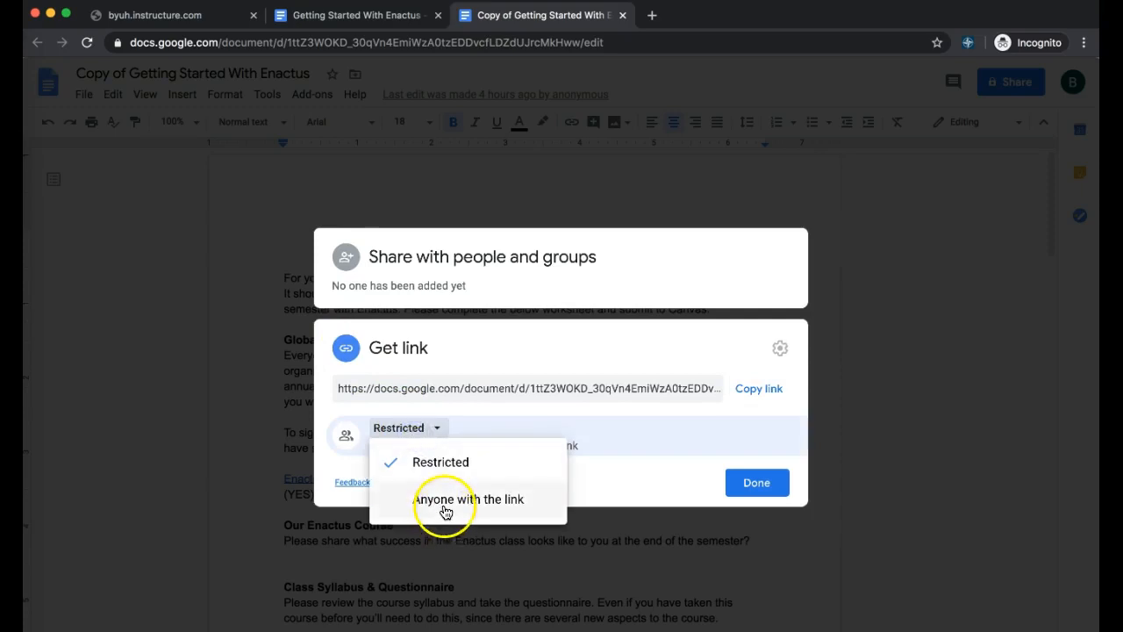
pyautogui.click(471, 499)
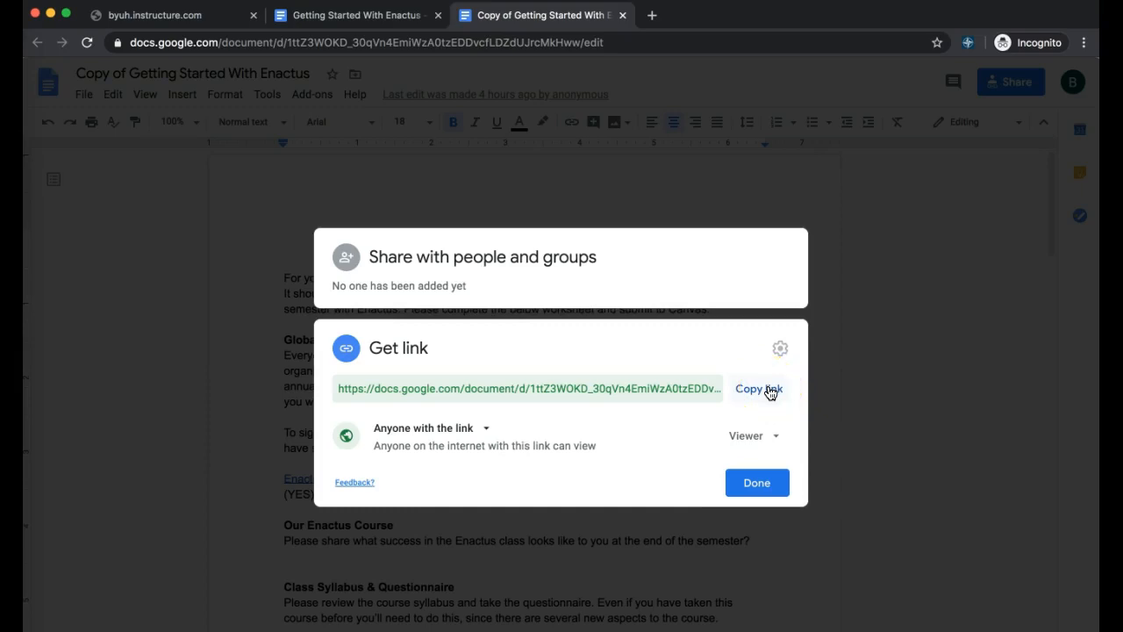
# - Copy the view-only share link using 'Copy link' in the Get link section
pyautogui.click(758, 388)
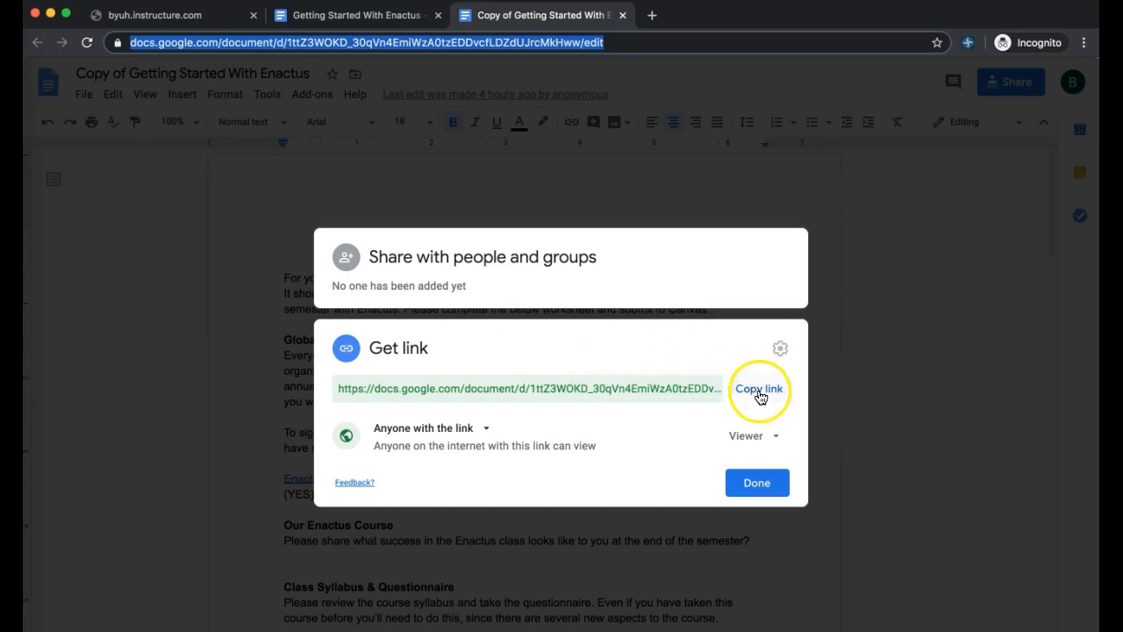
pyautogui.click(759, 388)
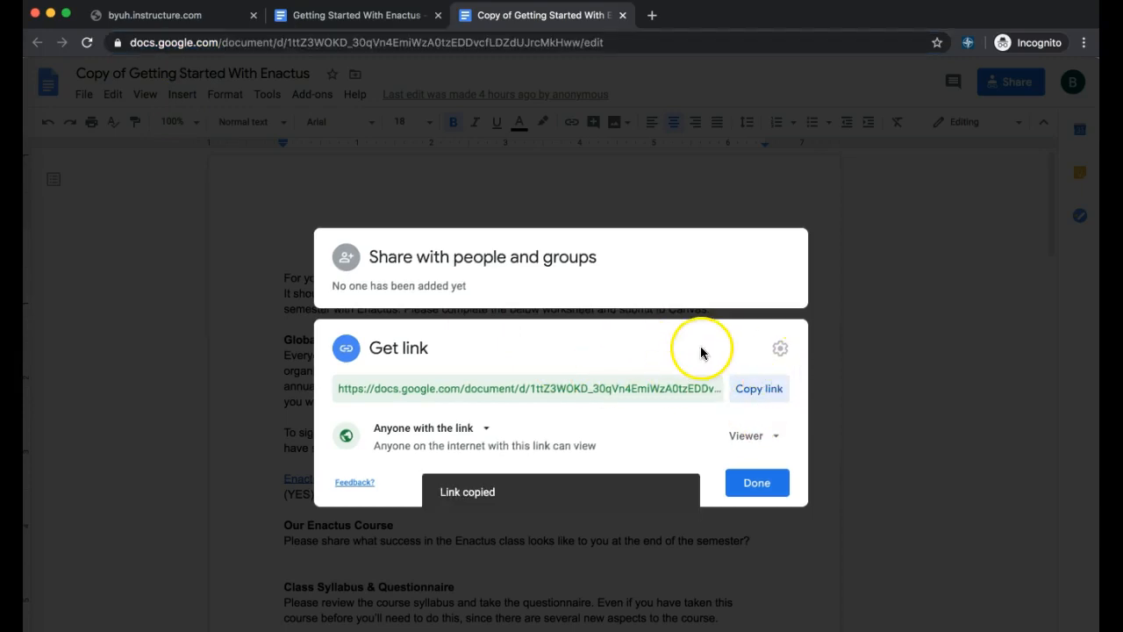